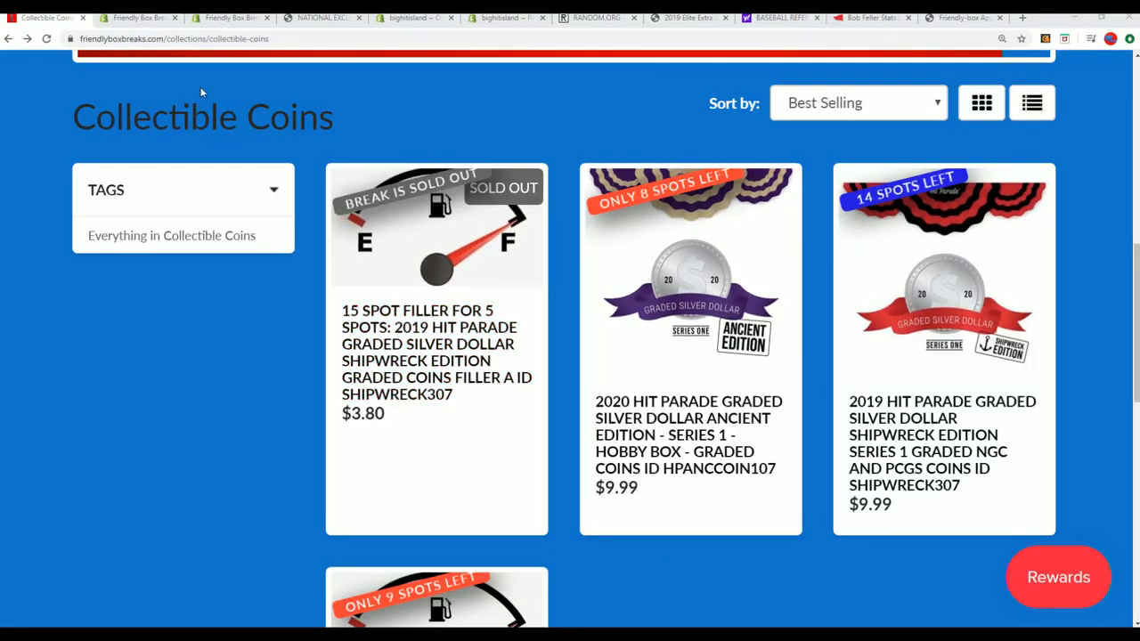
# Select the ID SHIPWRECK307 in the 2019 Shipwreck Edition graded coin break listing.
pyautogui.click(170, 39)
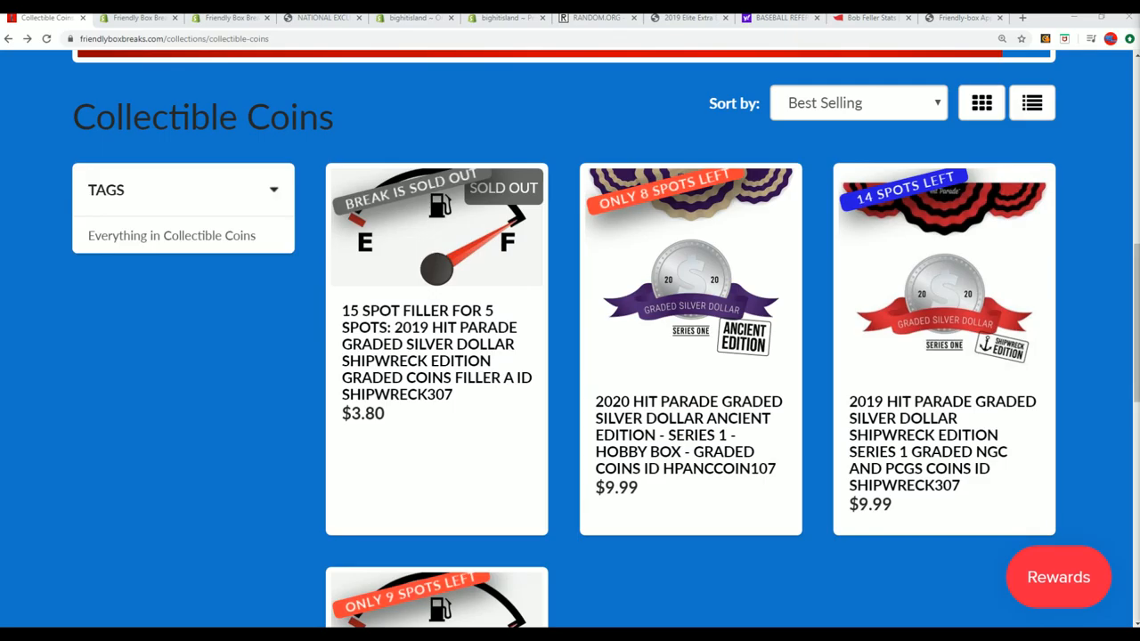
pyautogui.moveTo(582, 248)
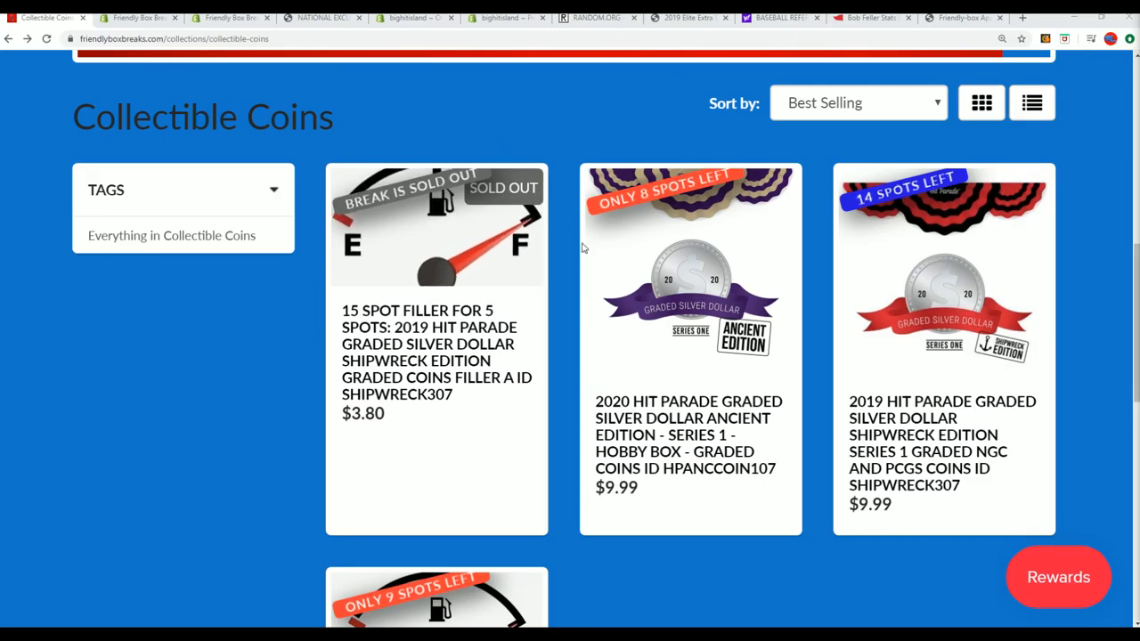
pyautogui.scroll(-3)
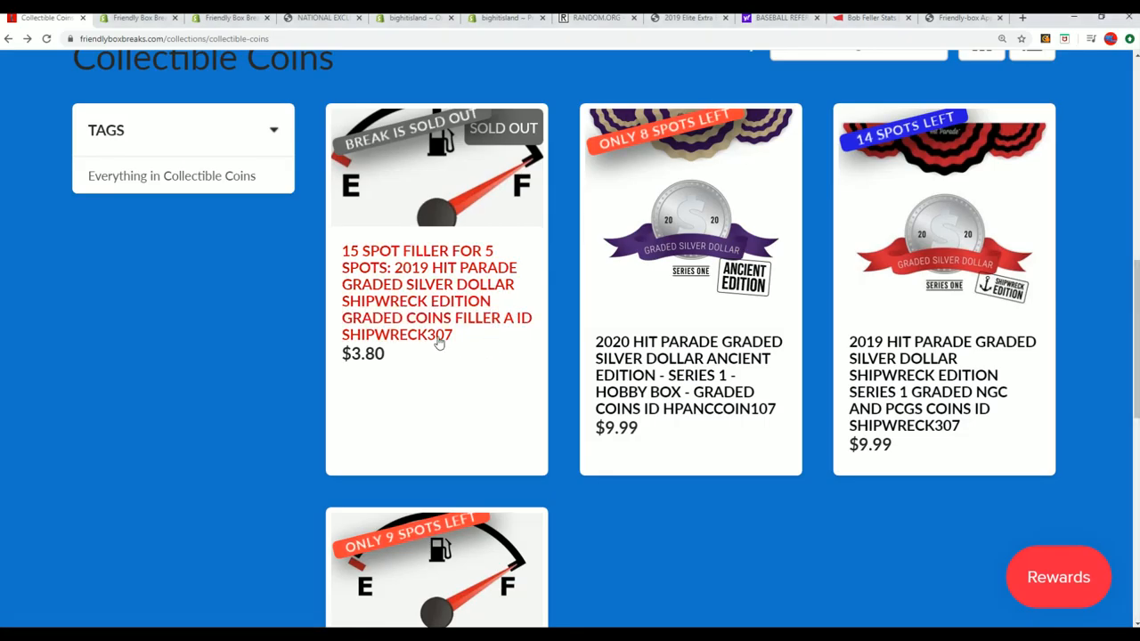
pyautogui.moveTo(917, 425)
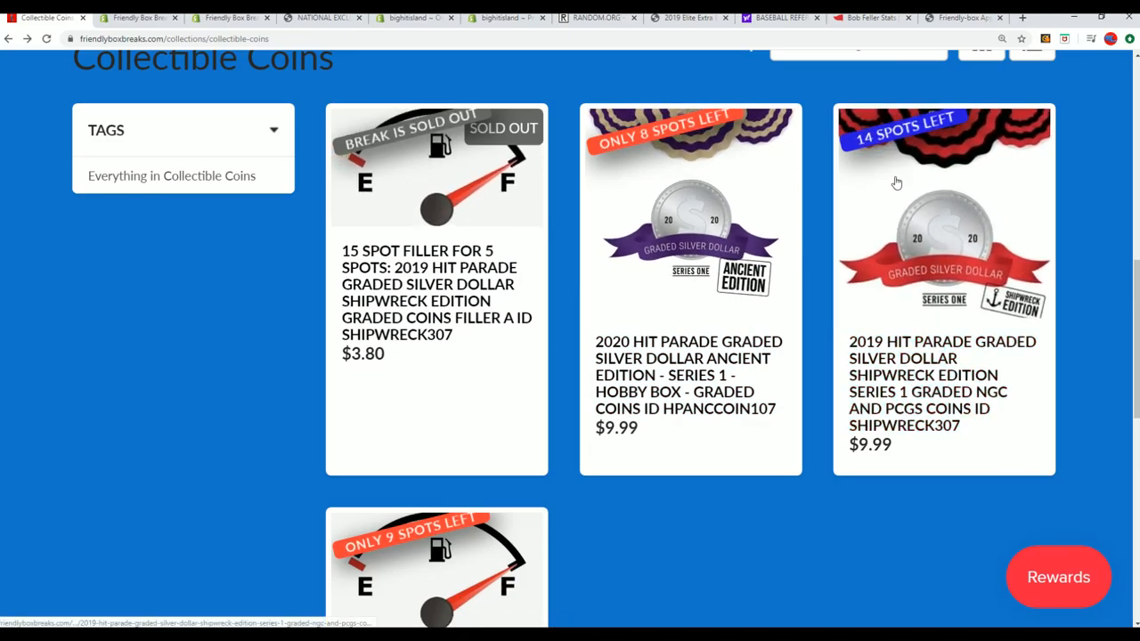
pyautogui.moveTo(862, 169)
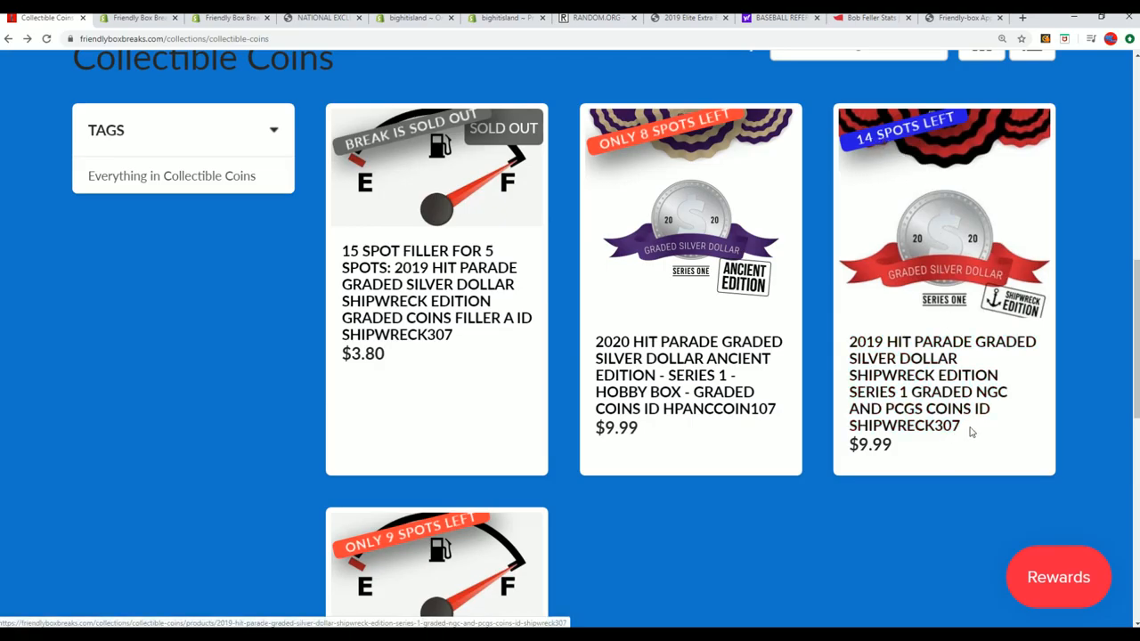
pyautogui.doubleClick(903, 425)
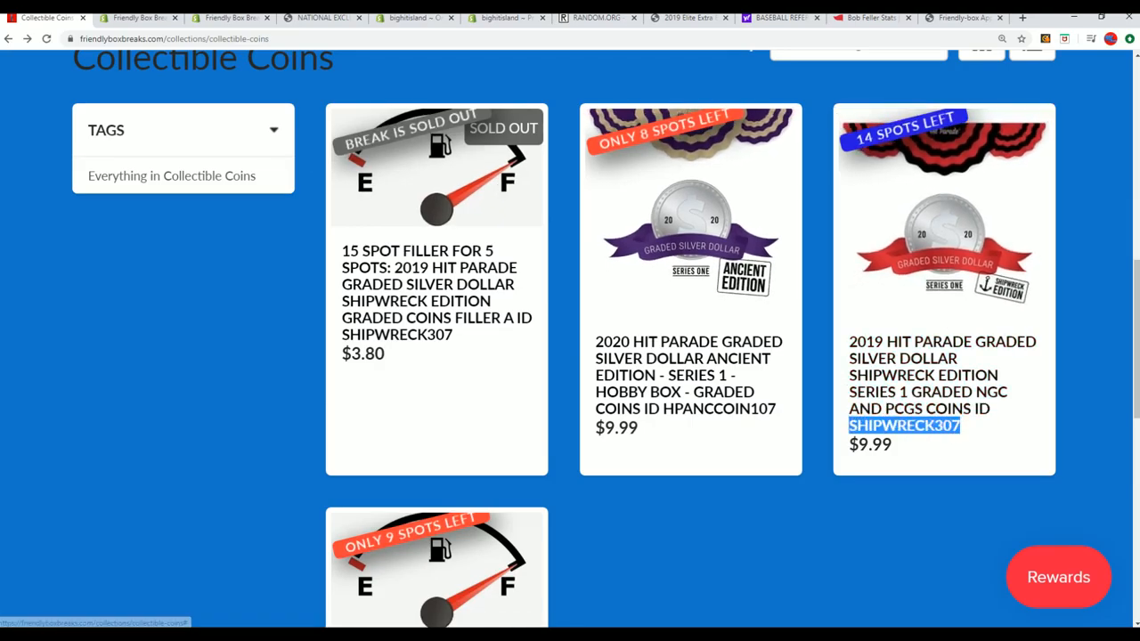